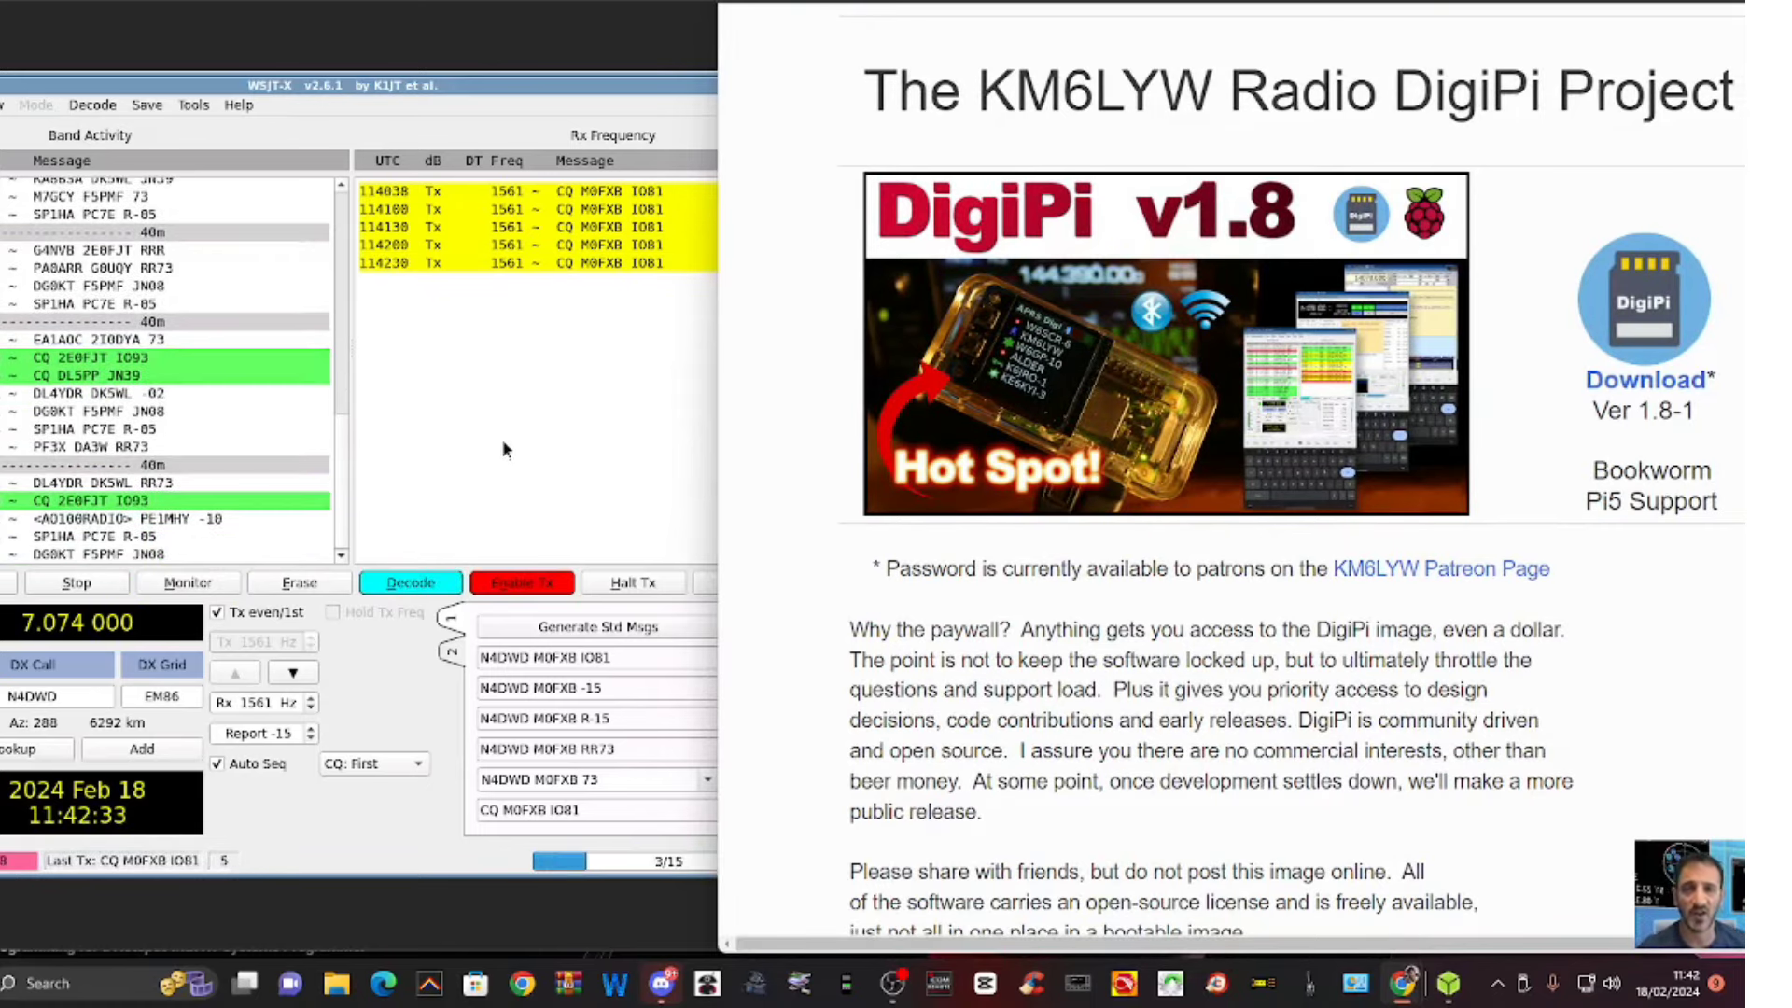
pyautogui.moveTo(1348, 426)
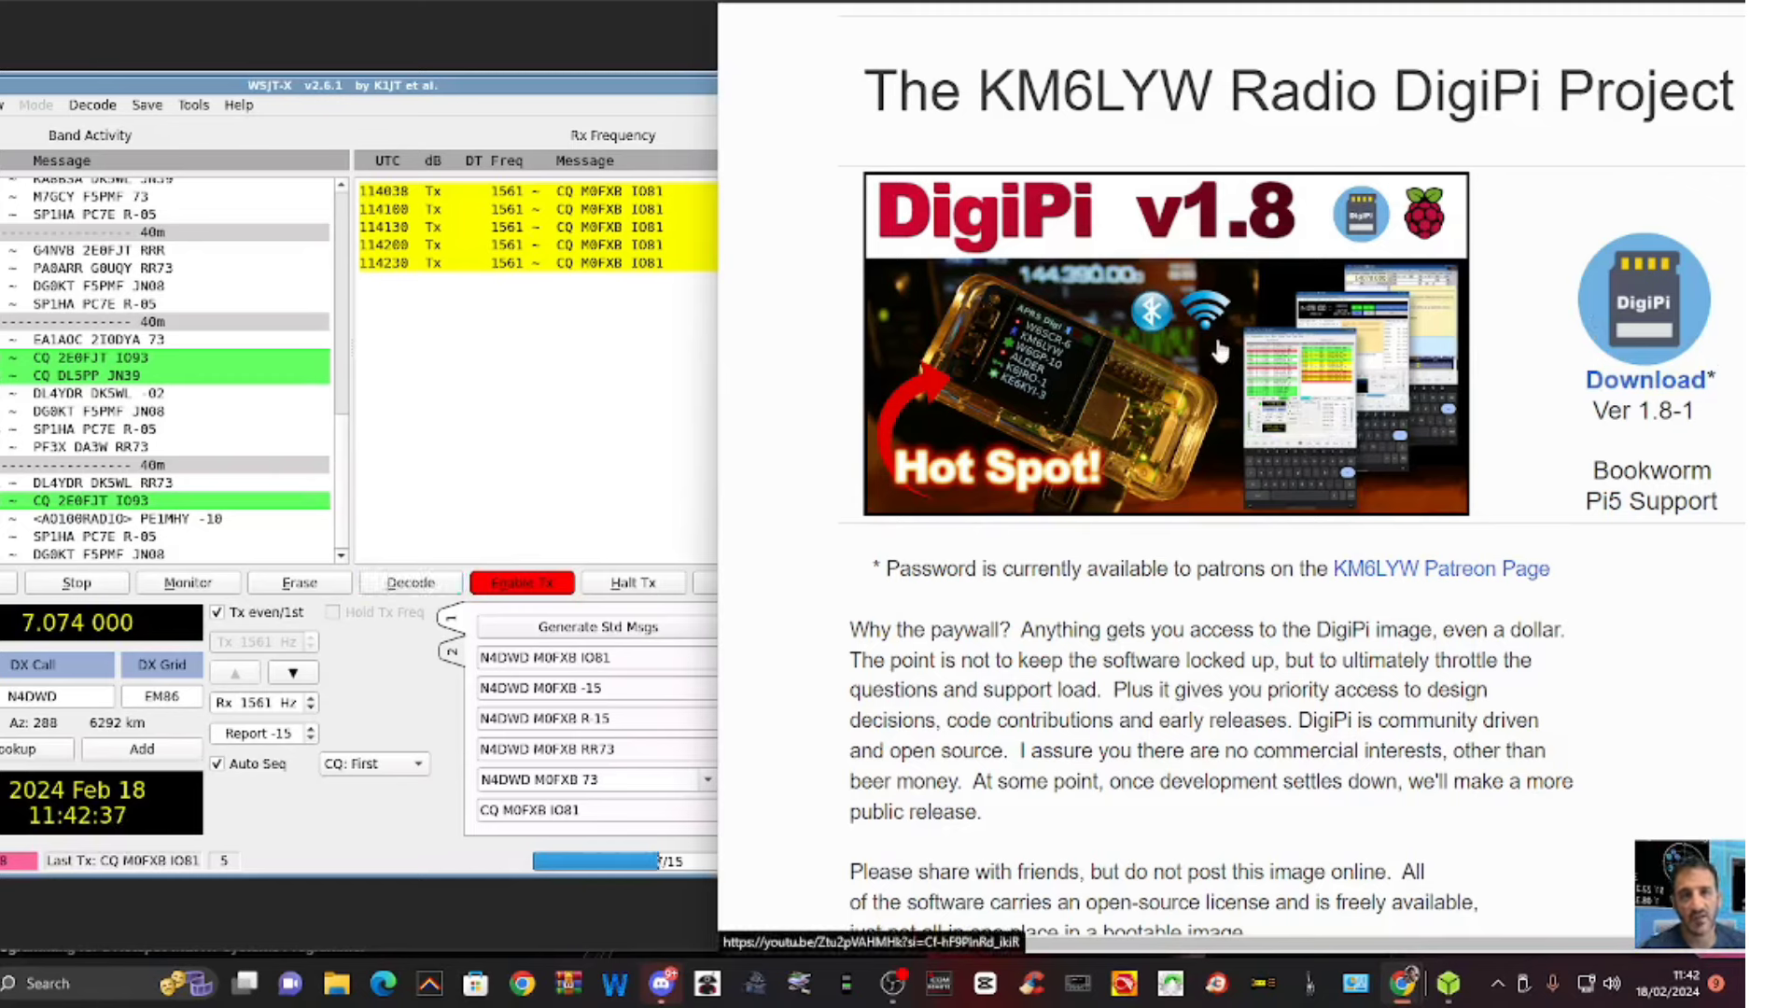
pyautogui.moveTo(939, 370)
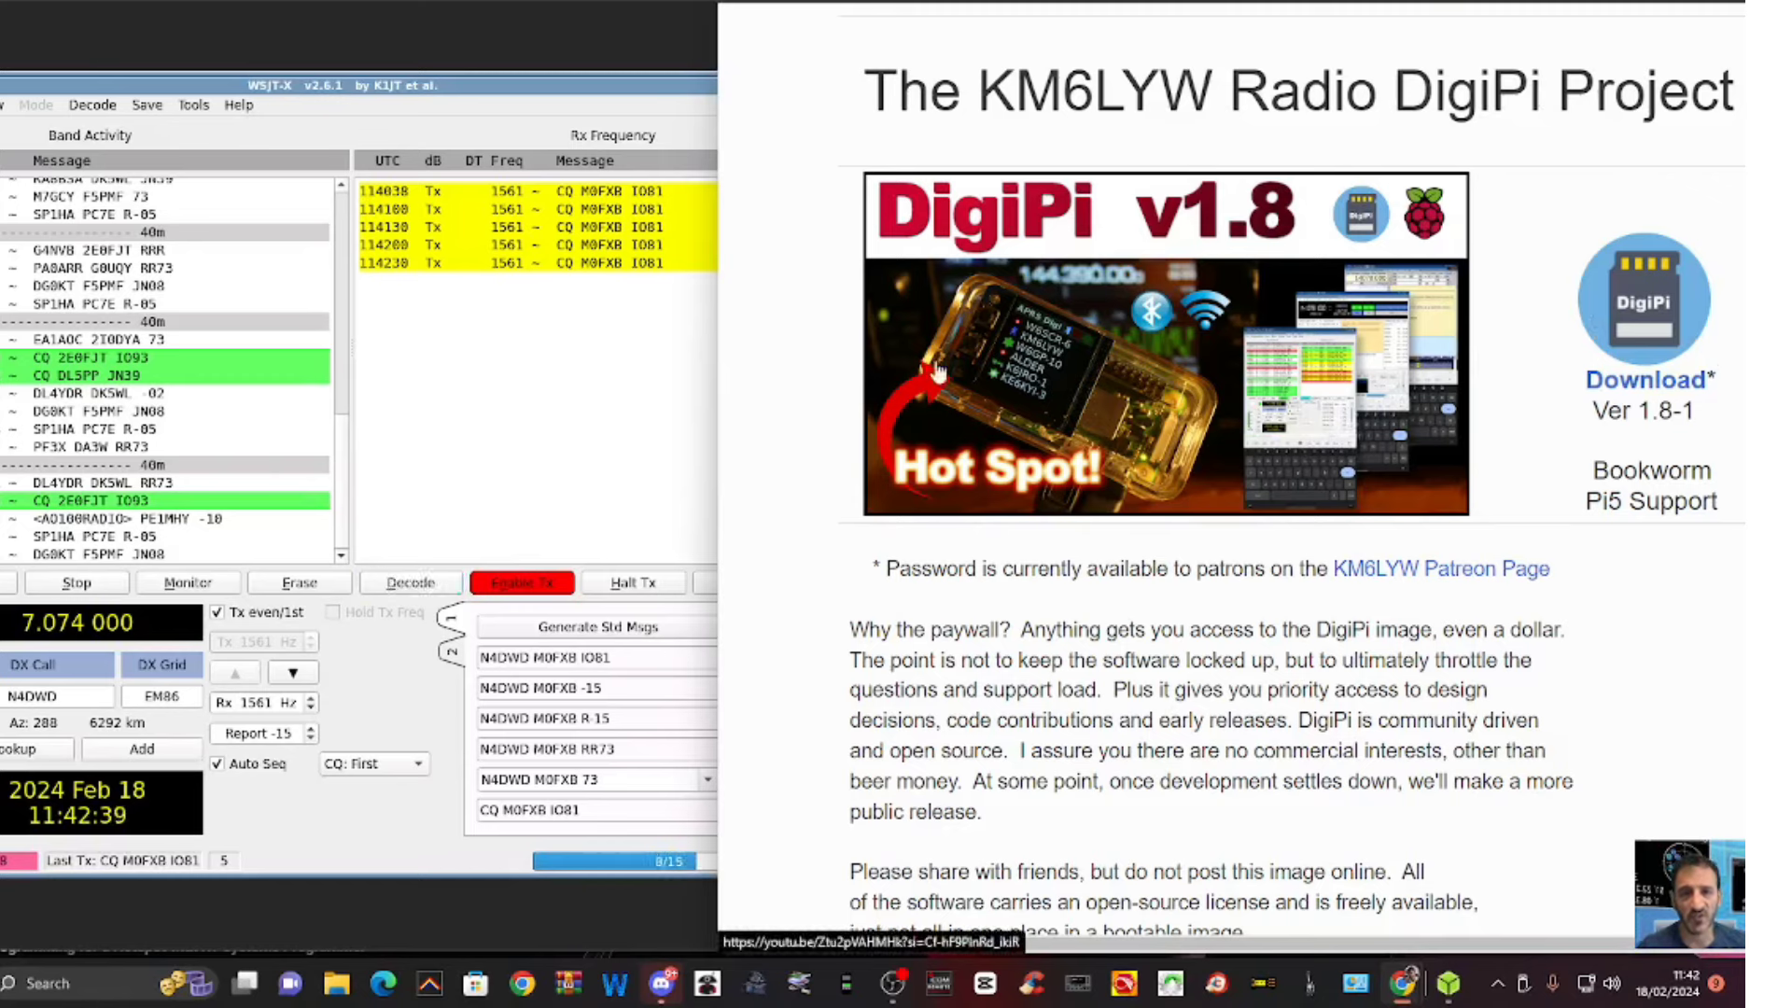
pyautogui.moveTo(1402, 583)
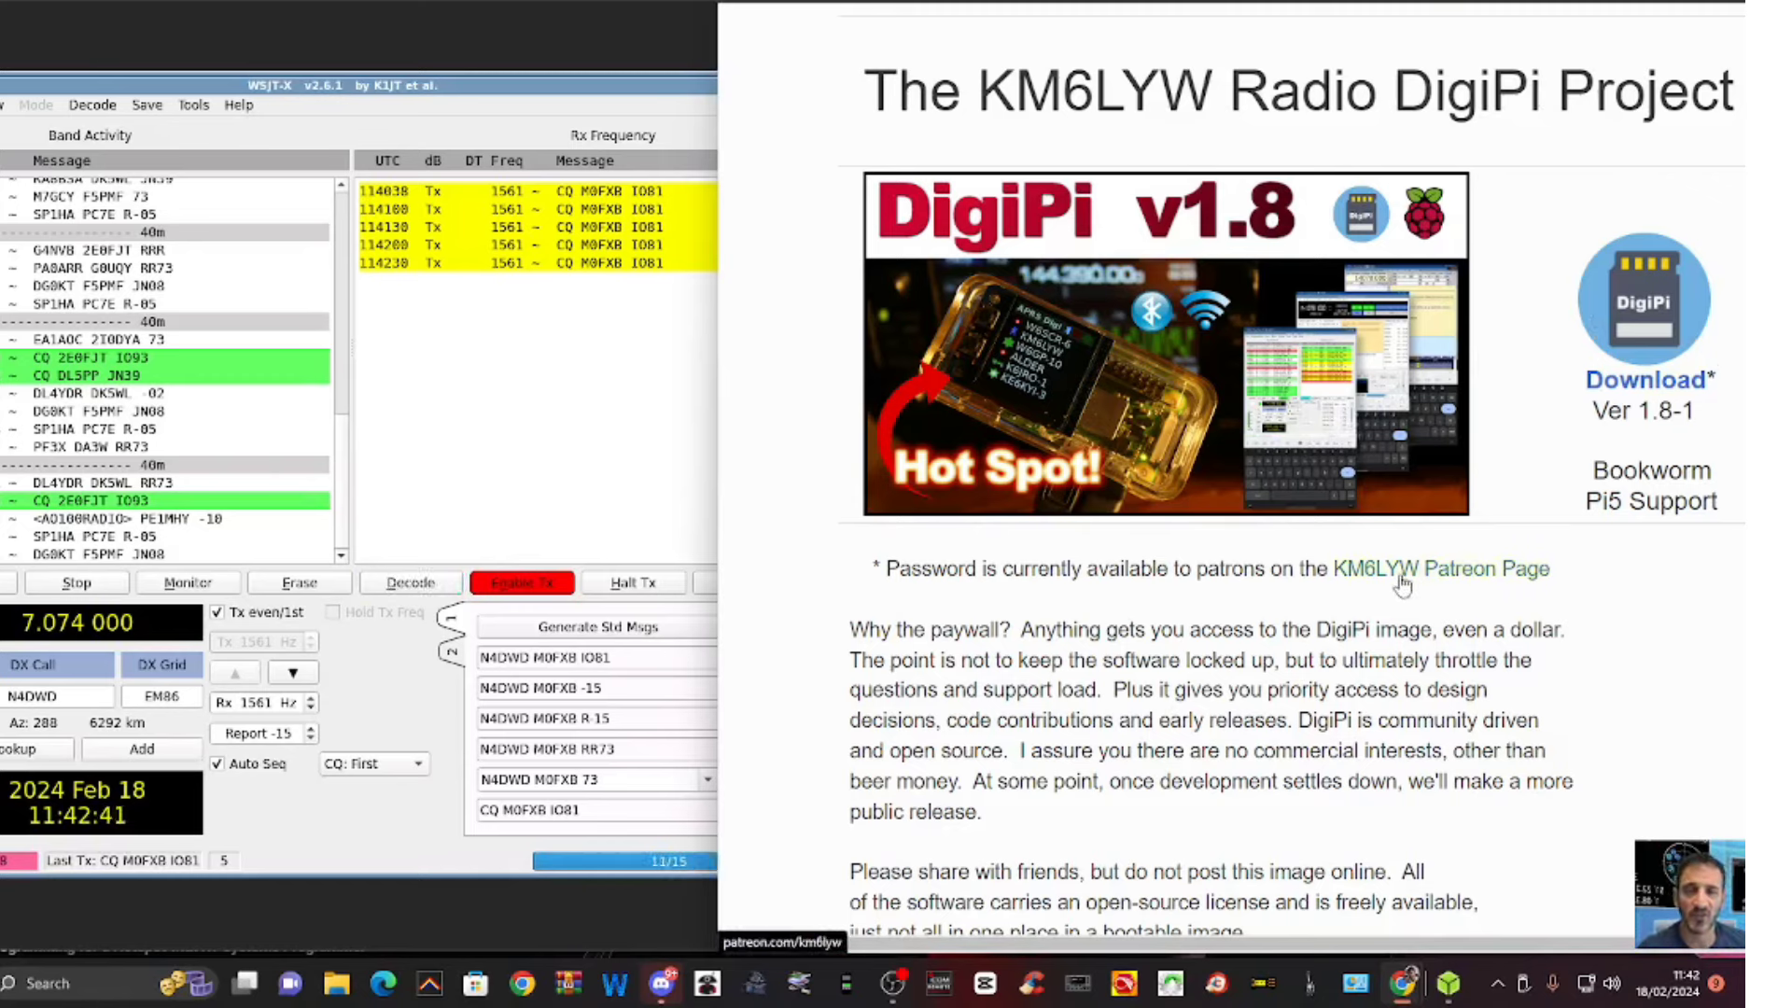
pyautogui.moveTo(1424, 599)
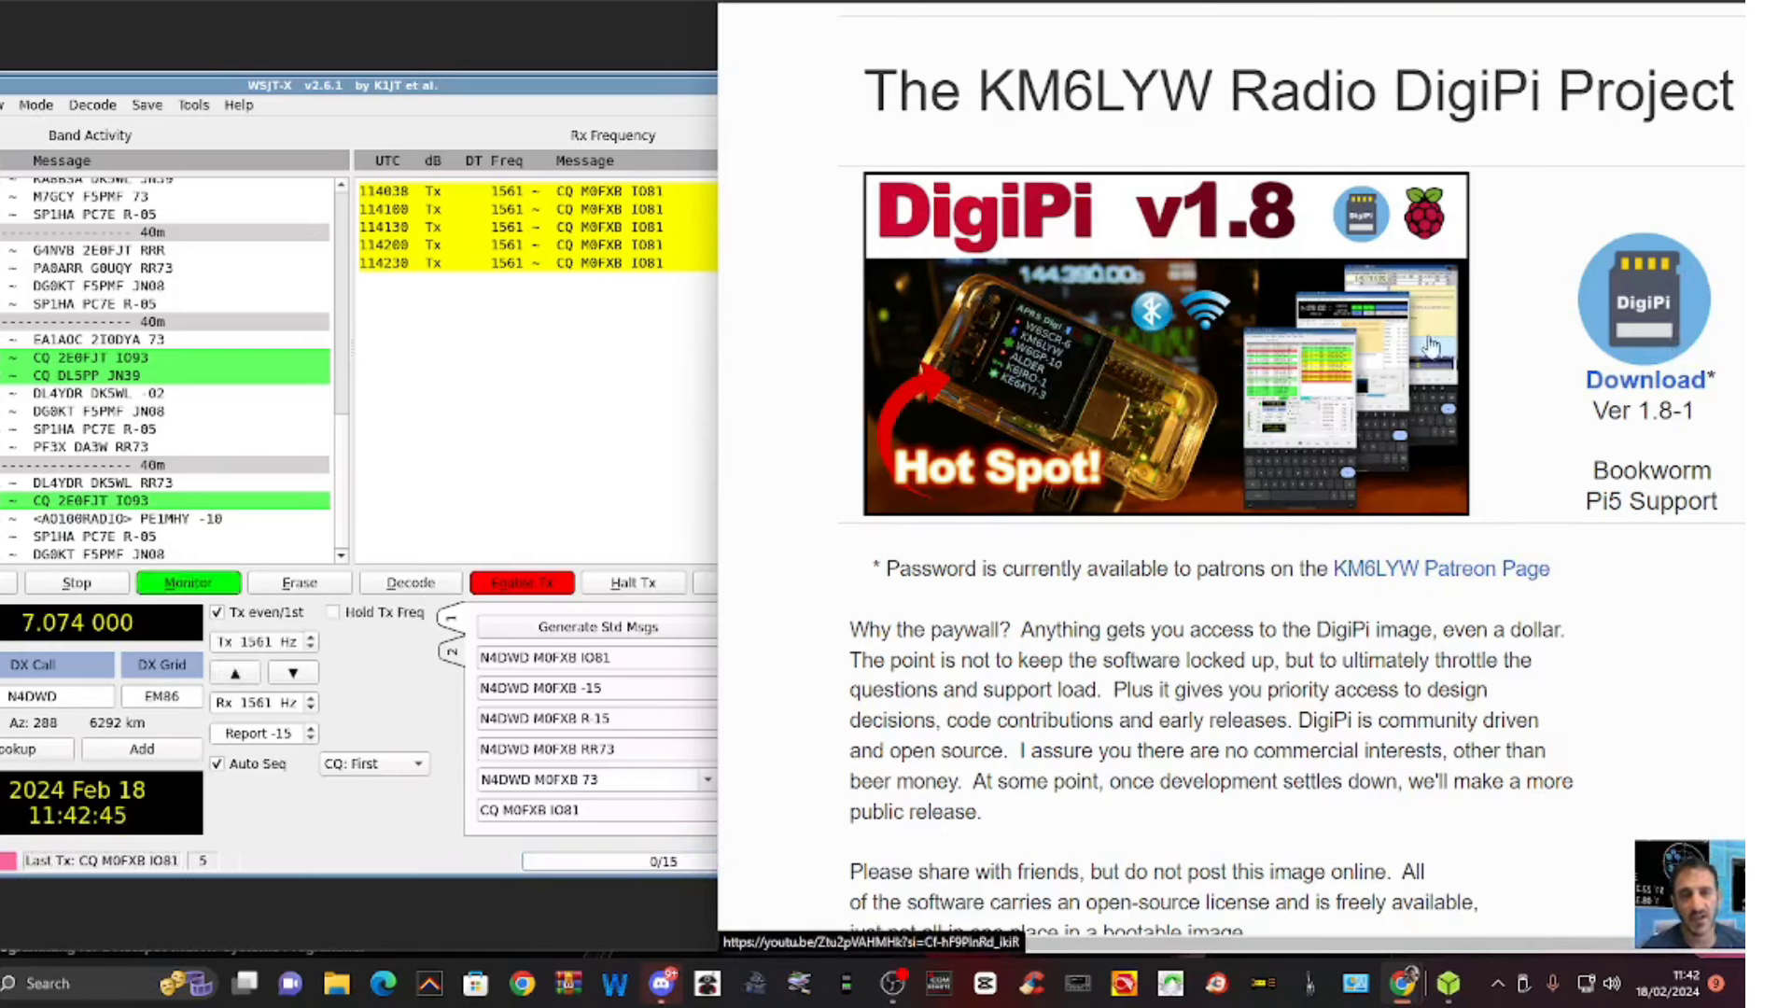
pyautogui.moveTo(1109, 411)
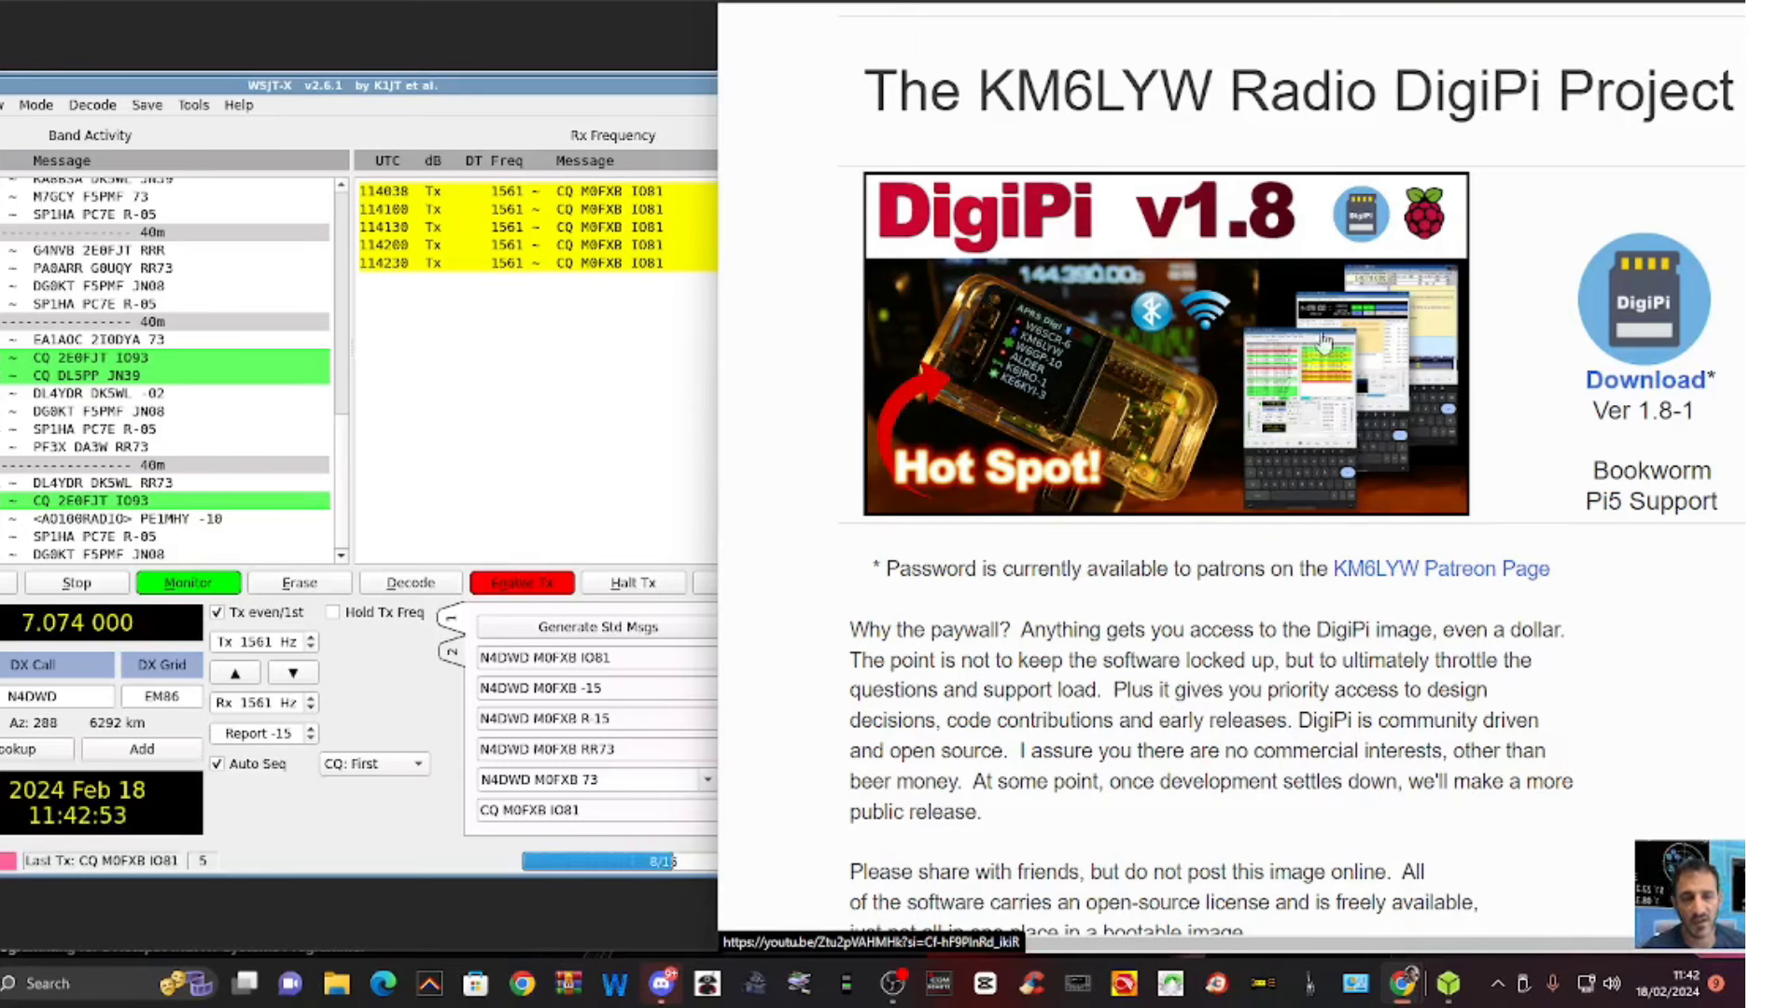
pyautogui.scroll(-3)
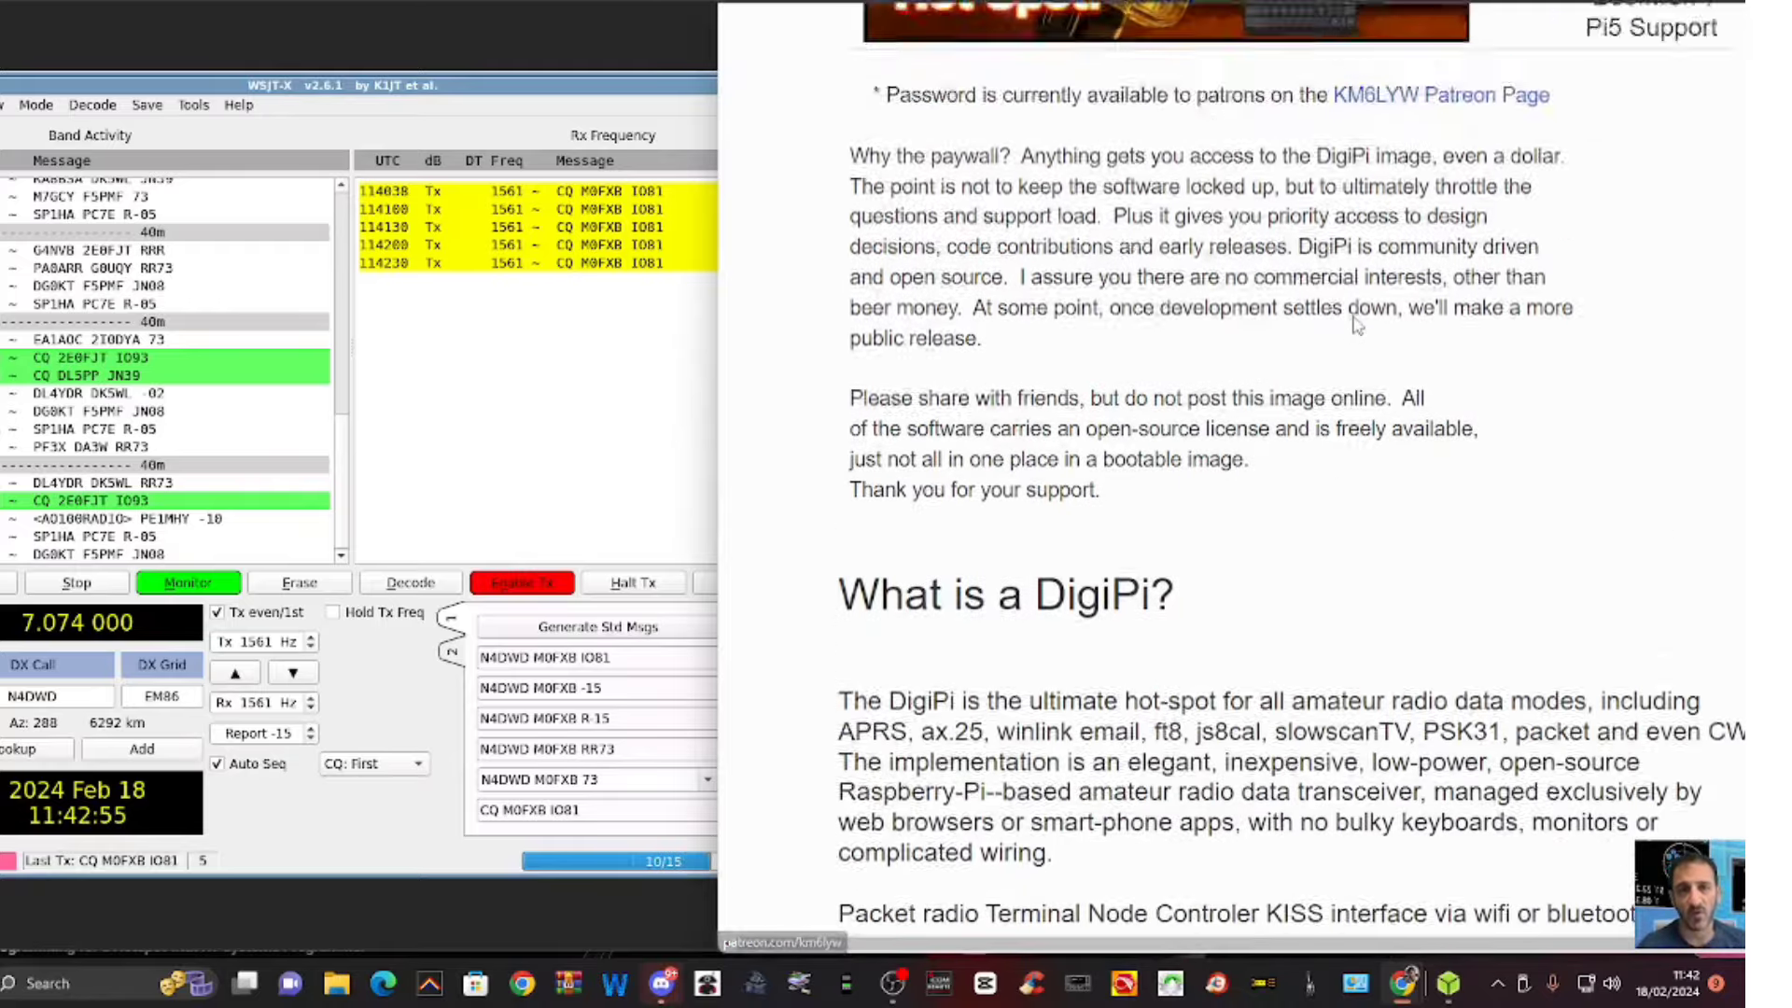
pyautogui.scroll(-3)
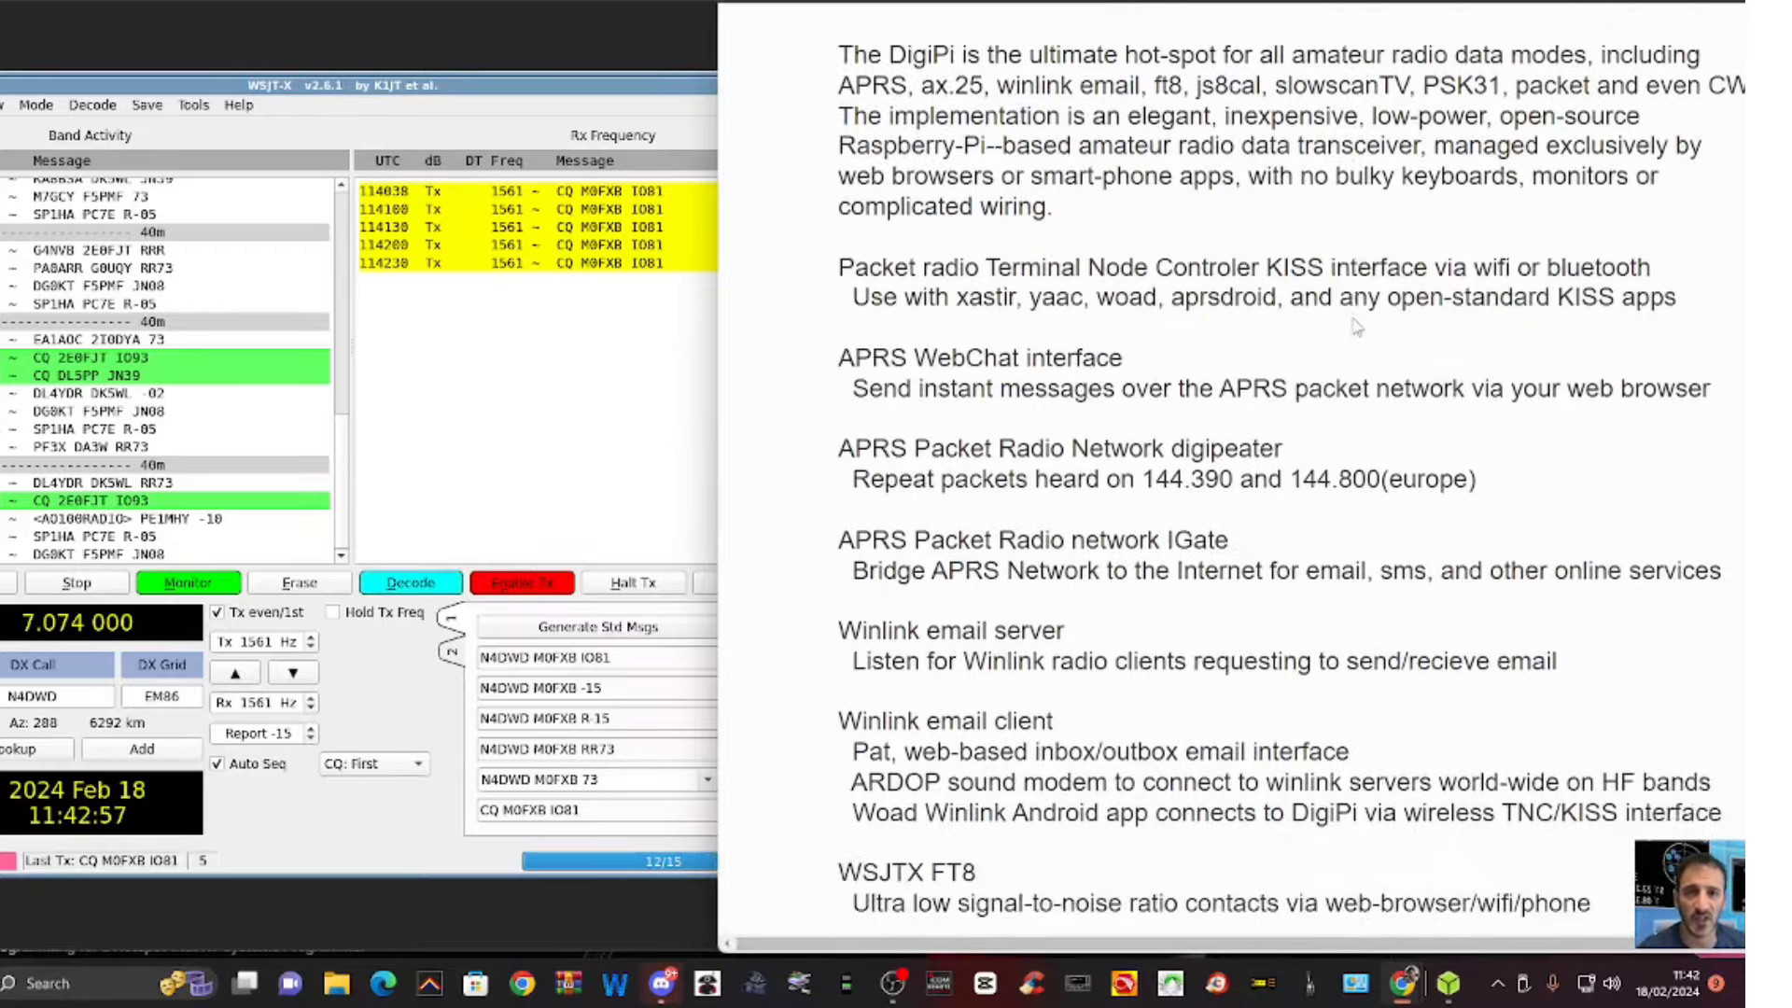
pyautogui.scroll(-3)
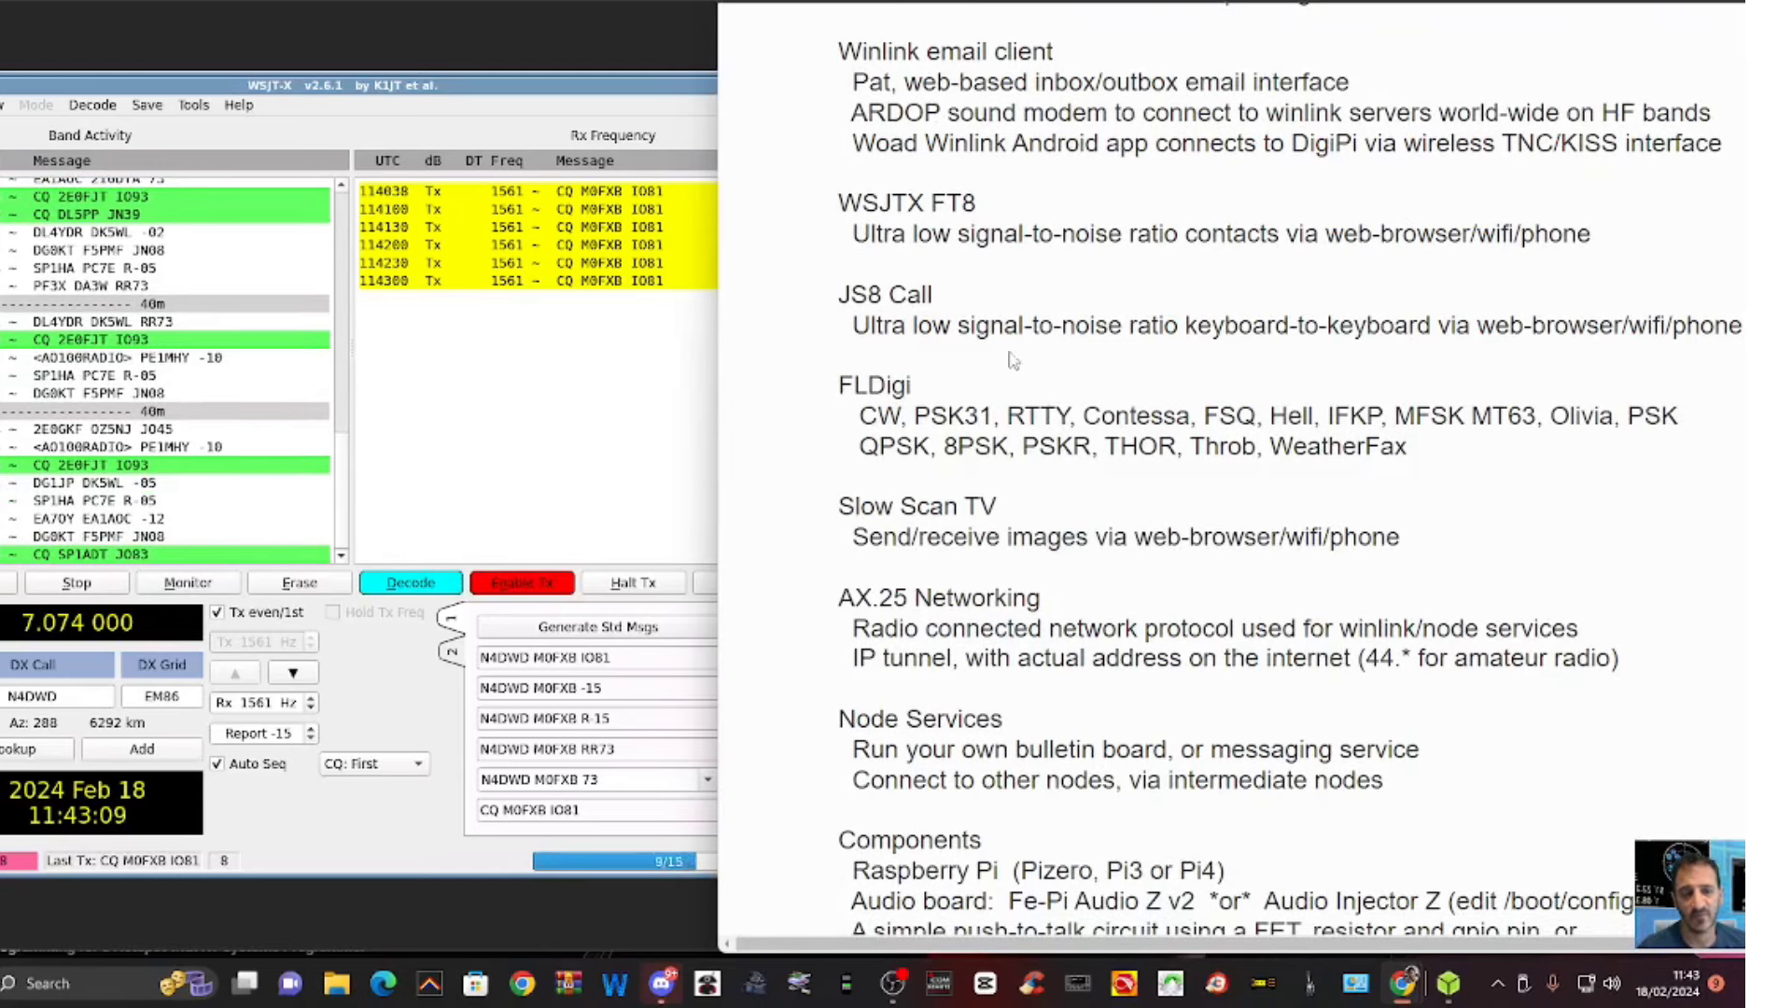
pyautogui.scroll(-3)
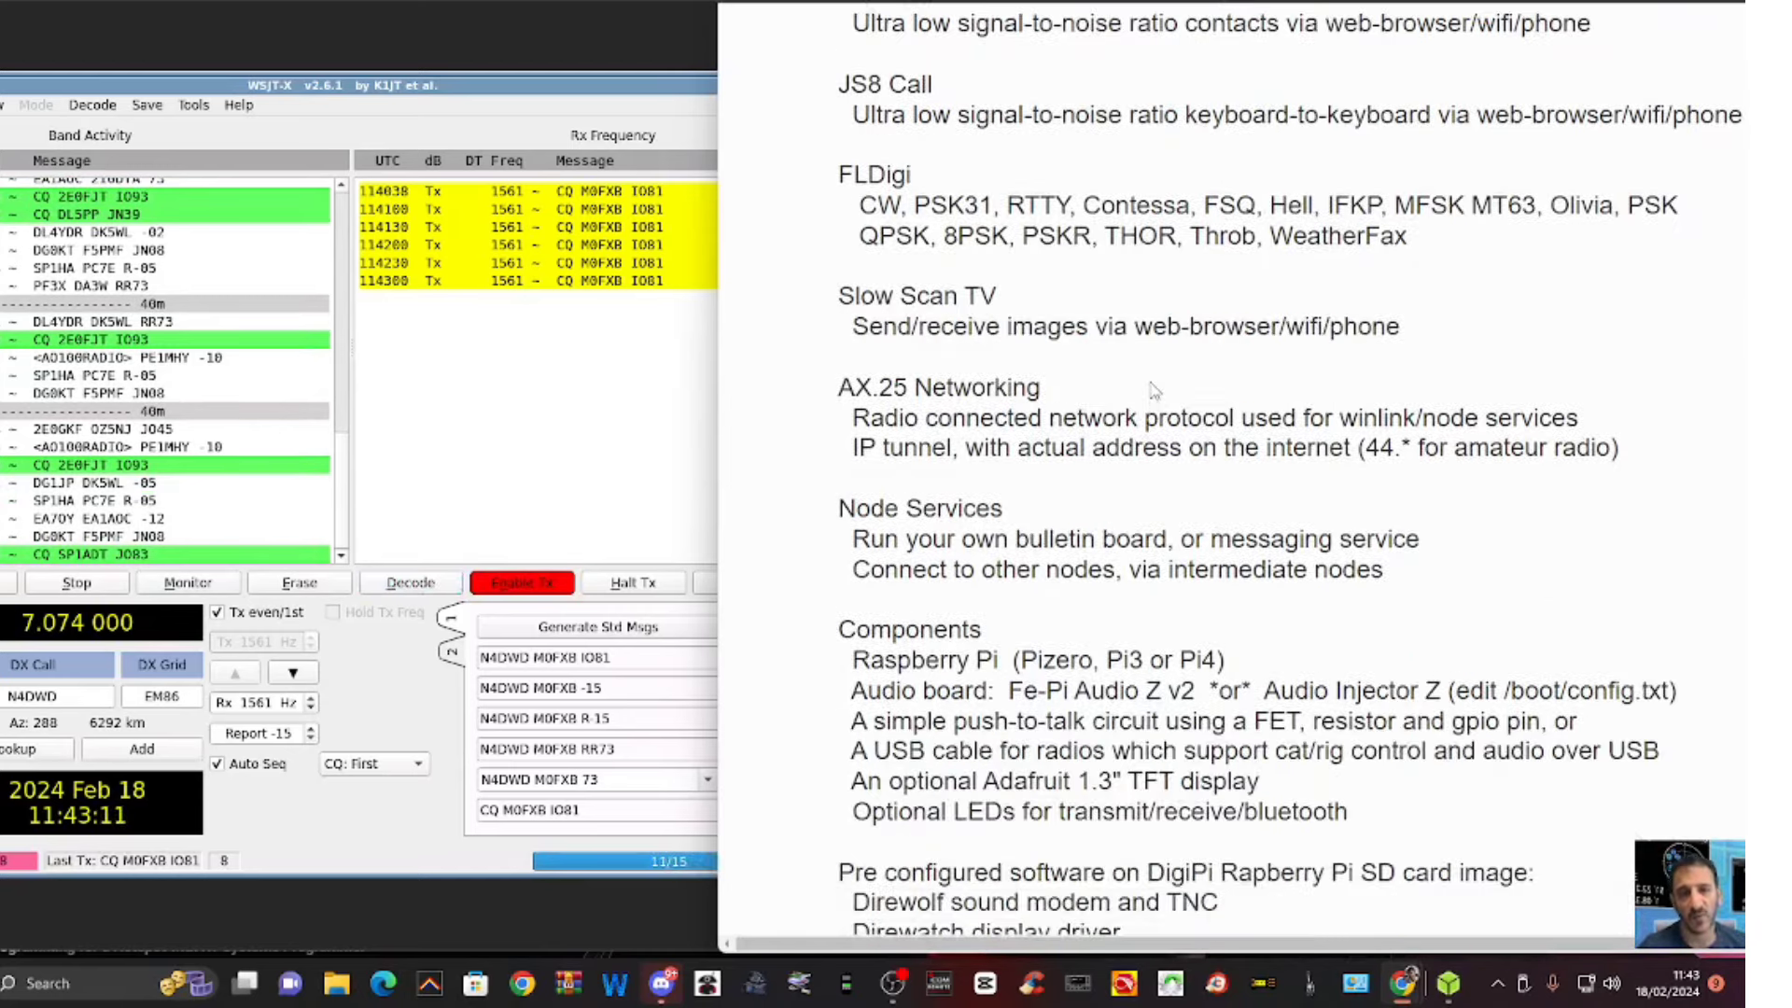
pyautogui.scroll(-3)
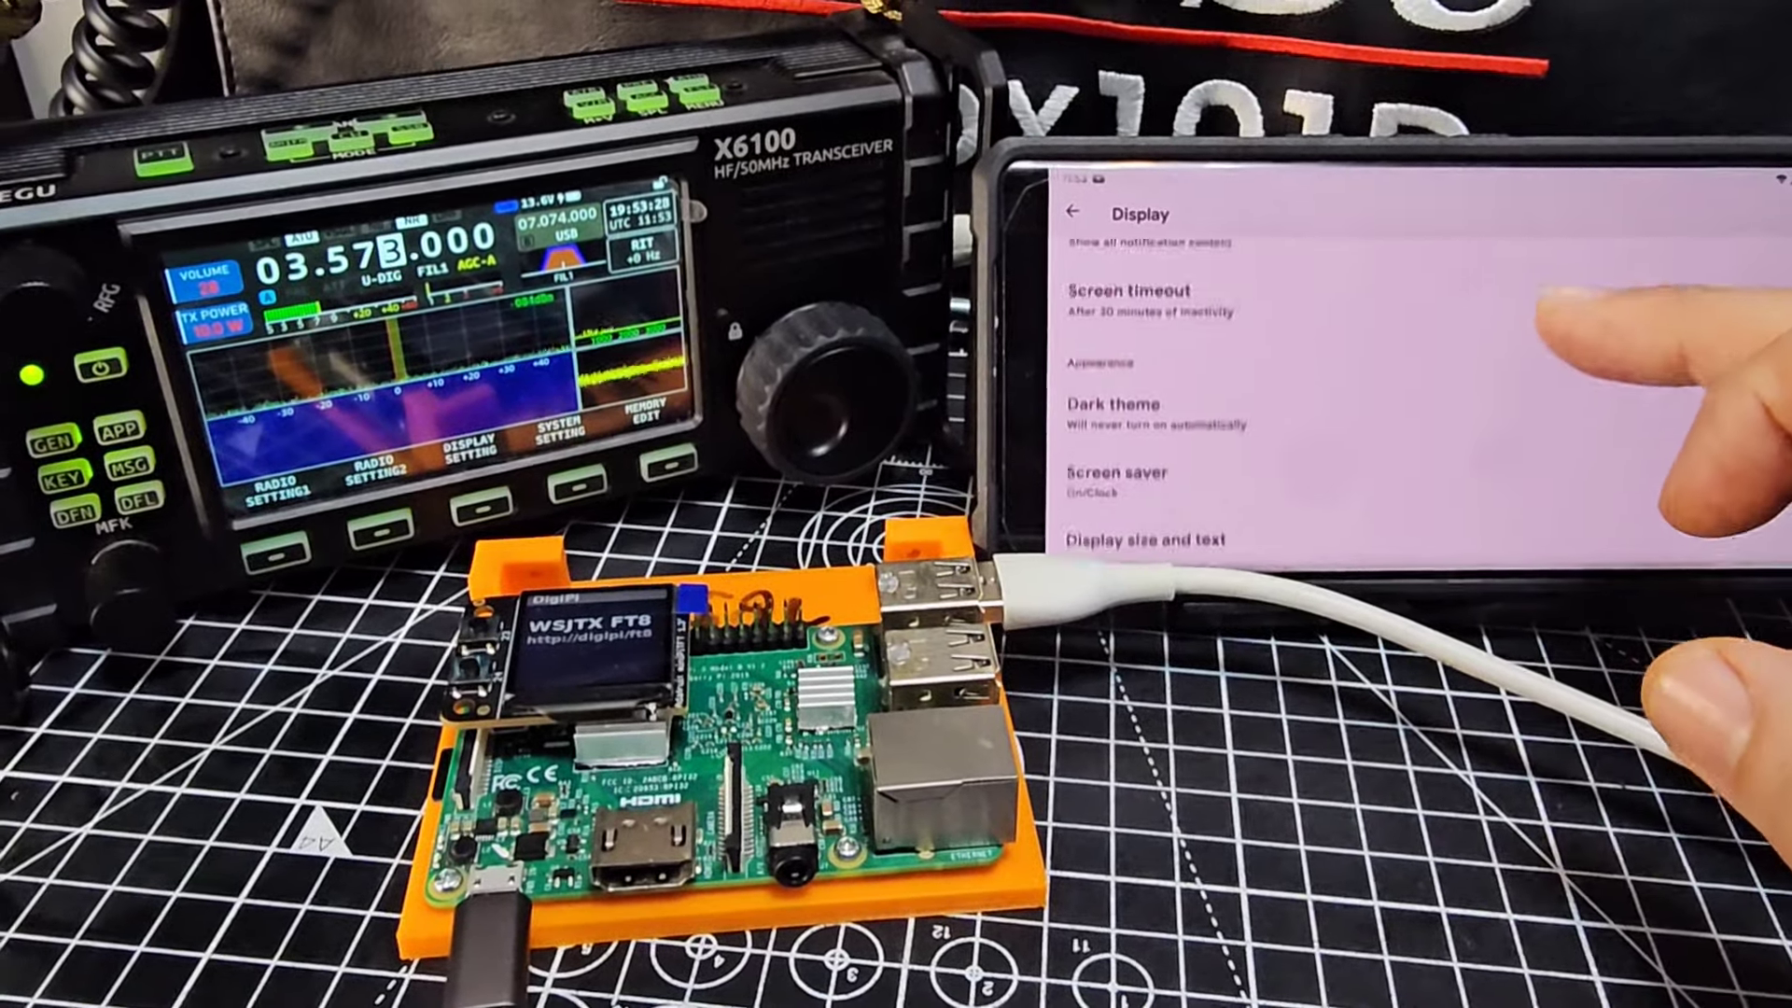
pyautogui.scroll(-3)
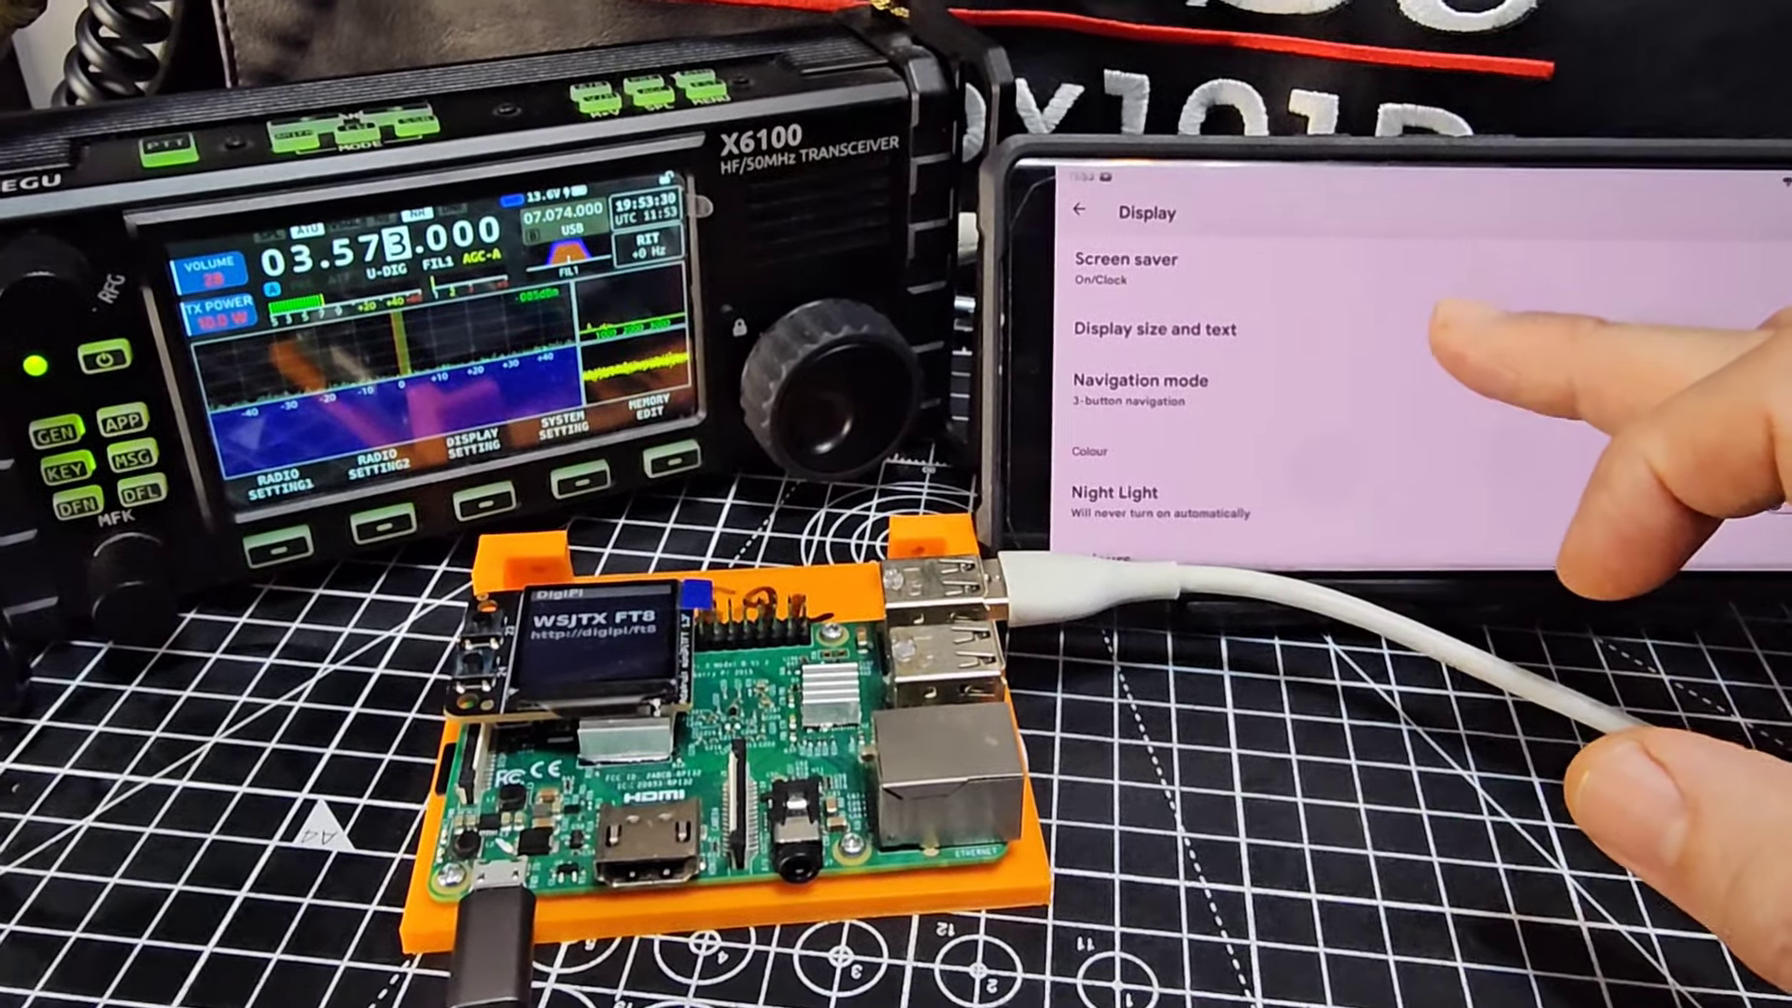